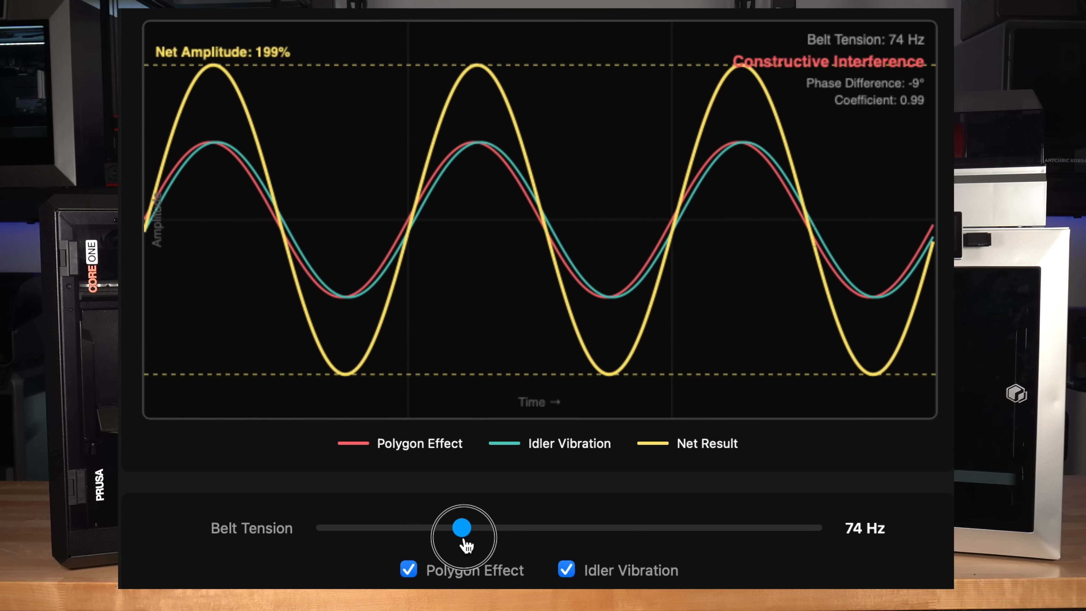
# Raise the belt tension slider from 74 Hz to about 94 Hz so the net vibration flattens.
pyautogui.moveTo(462, 527); pyautogui.dragTo(540, 527)
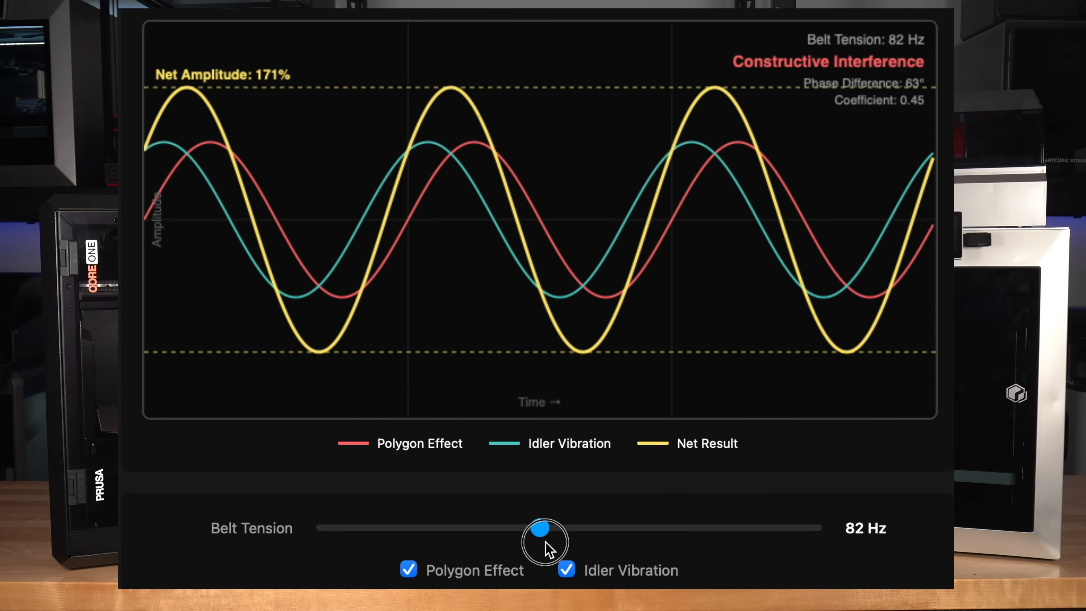
pyautogui.moveTo(541, 528); pyautogui.dragTo(656, 528)
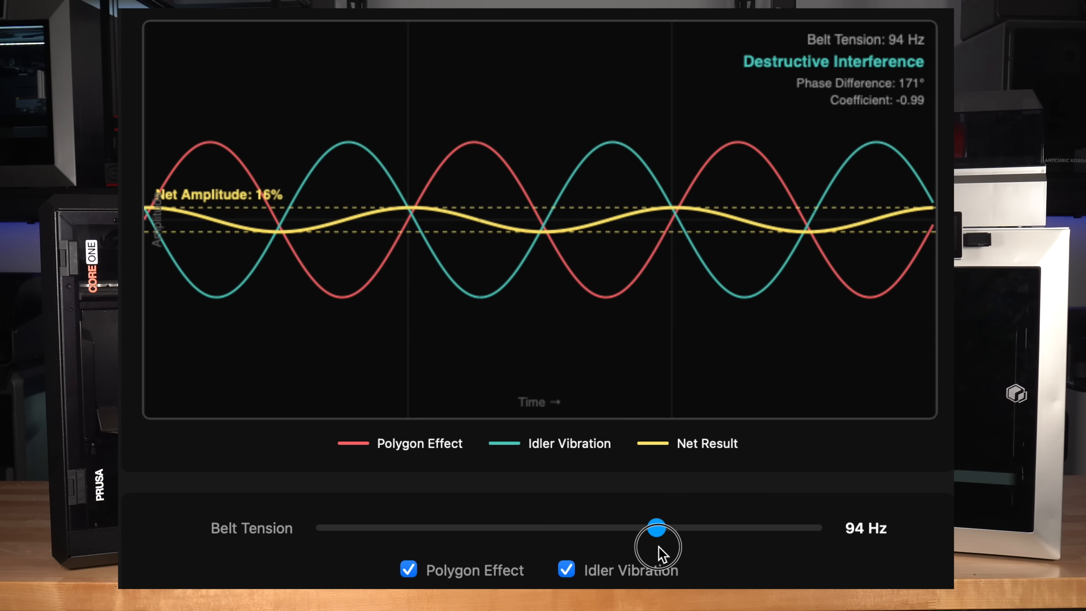
pyautogui.moveTo(656, 526); pyautogui.dragTo(686, 526)
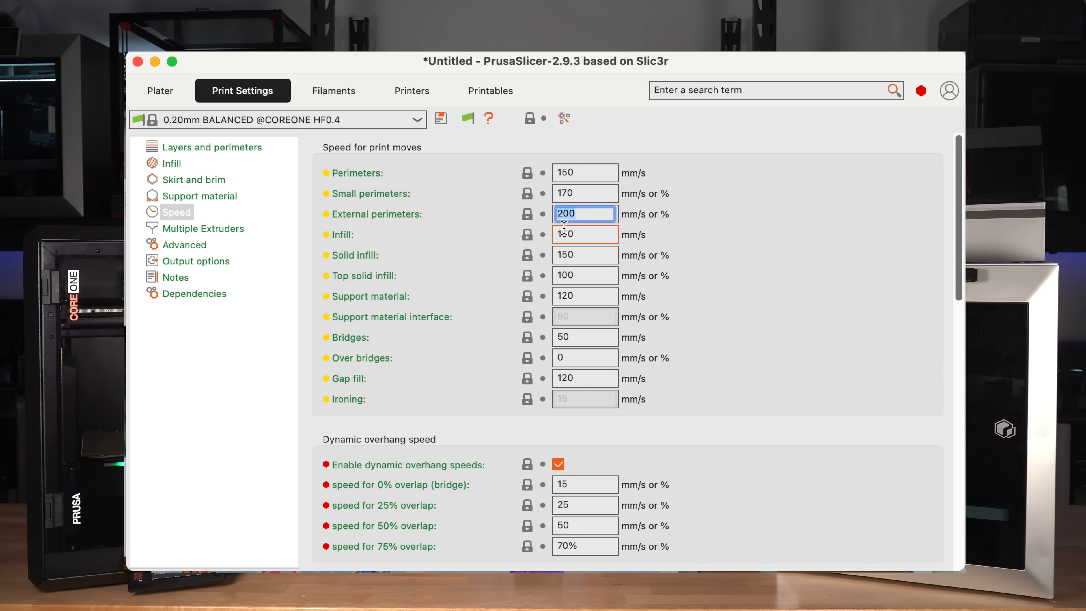
# Point out the external perimeters (200 mm/s), infill and solid infill speed values of the Core One profile.
pyautogui.click(583, 234)
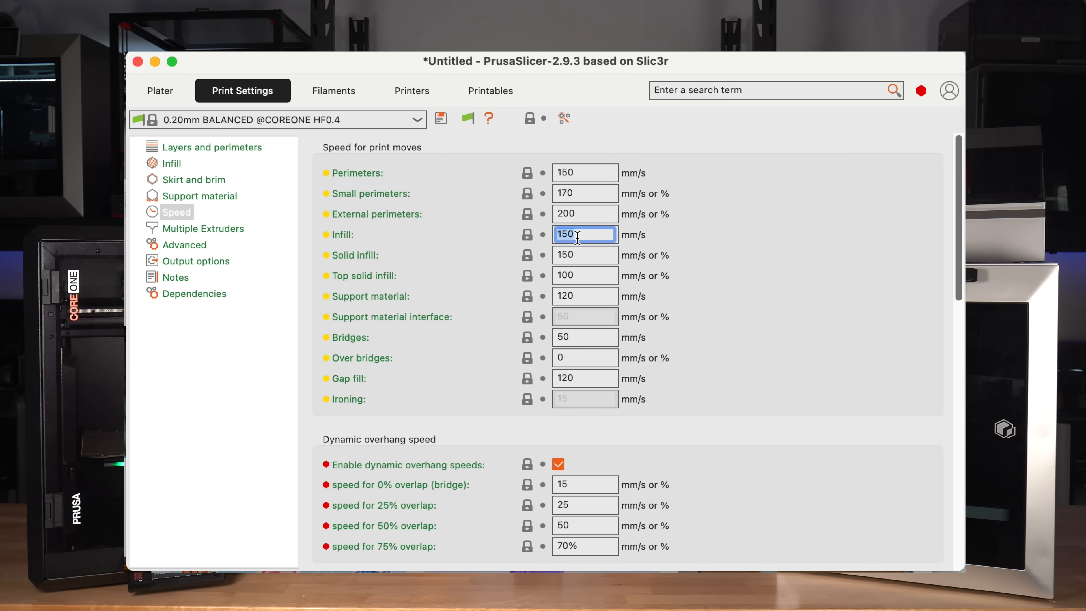
pyautogui.click(584, 254)
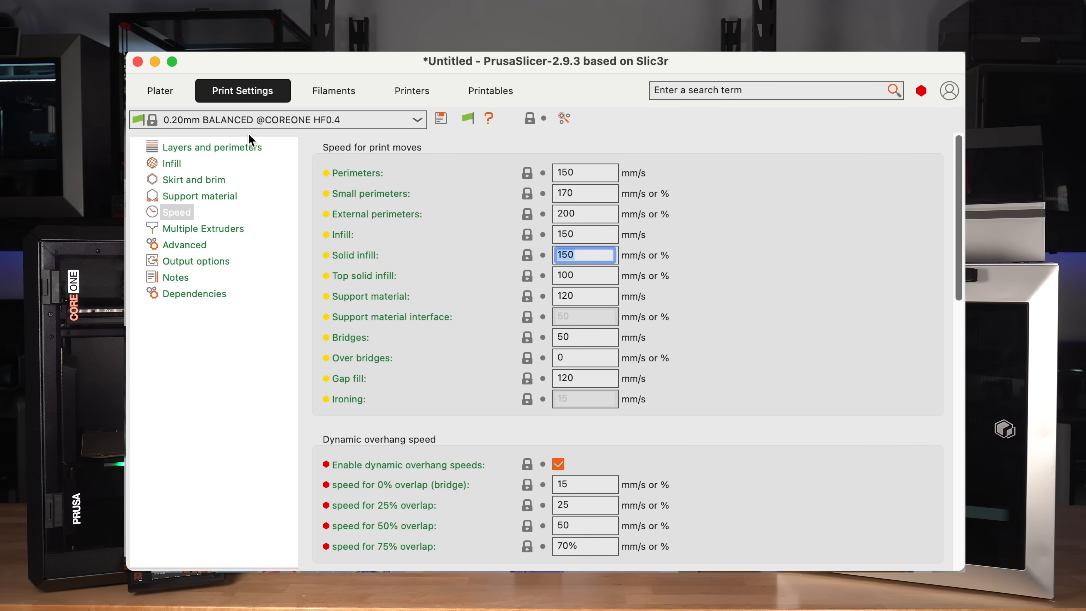
pyautogui.click(277, 119)
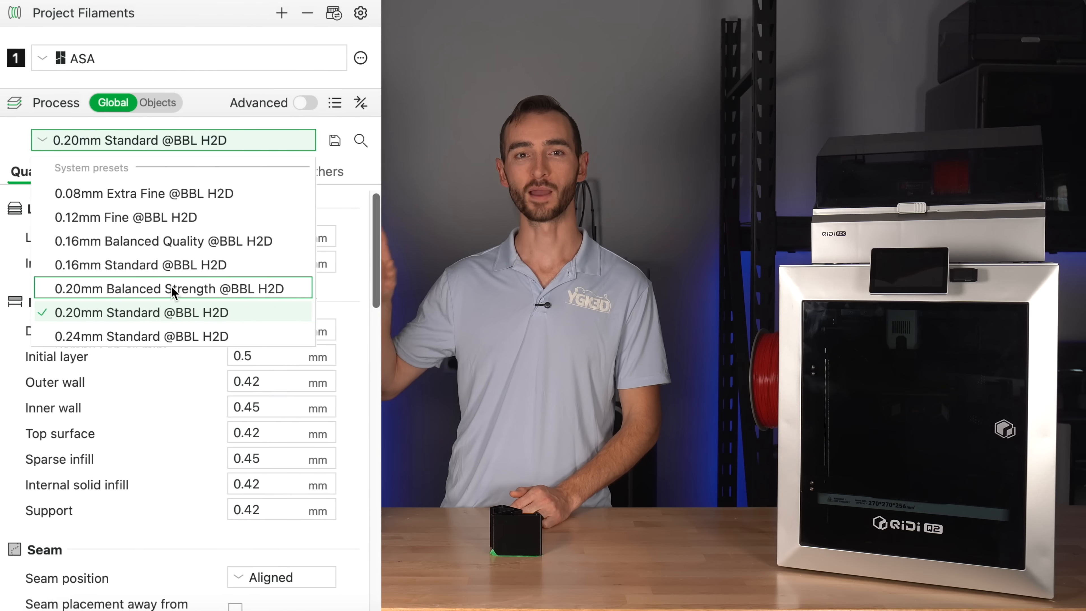
pyautogui.click(172, 288)
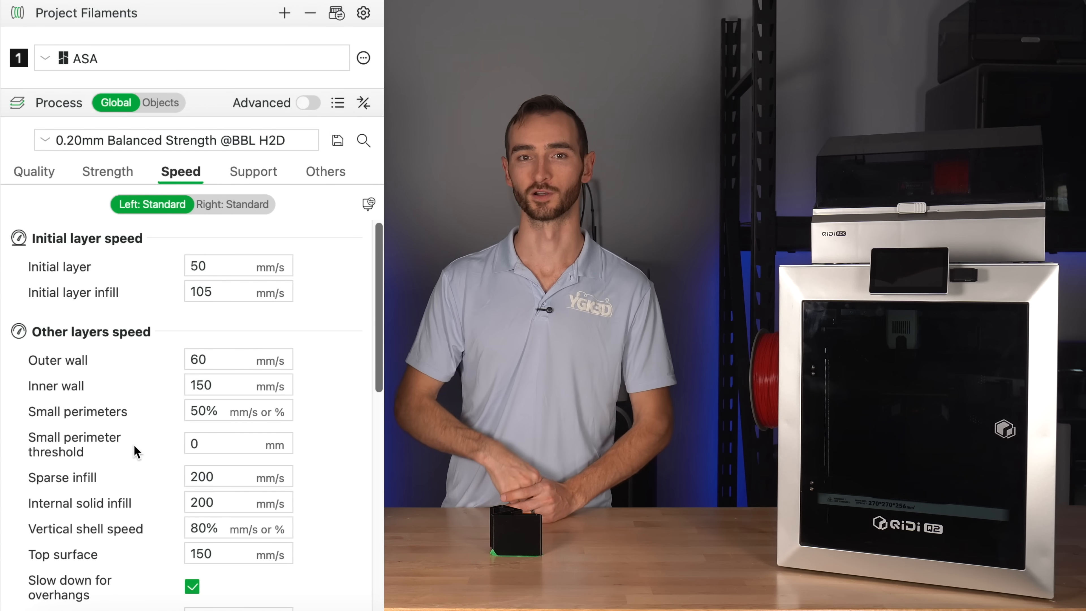
pyautogui.click(238, 359)
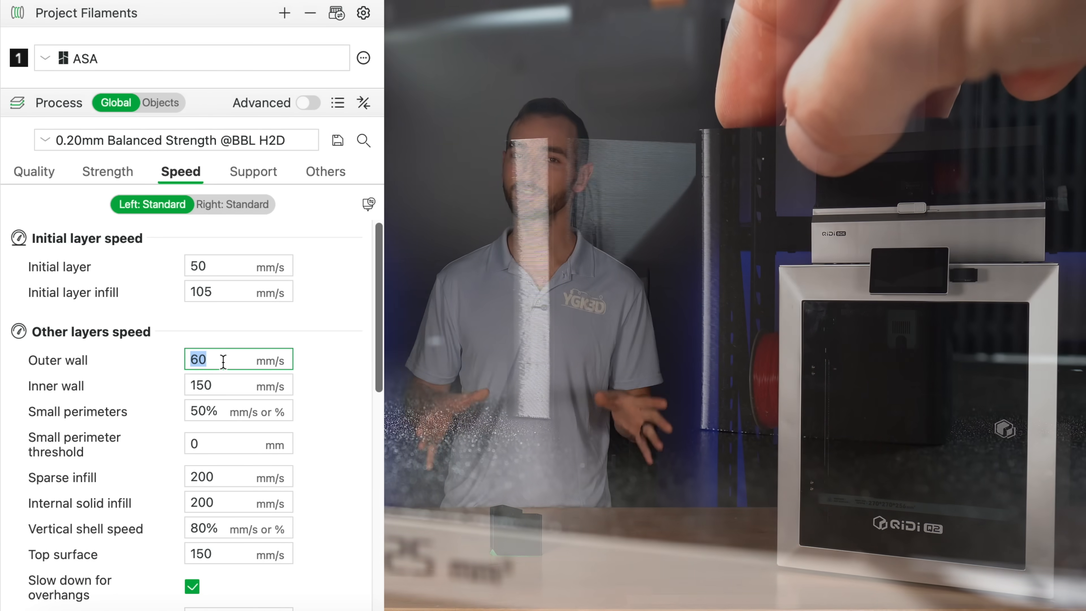
pyautogui.click(35, 171)
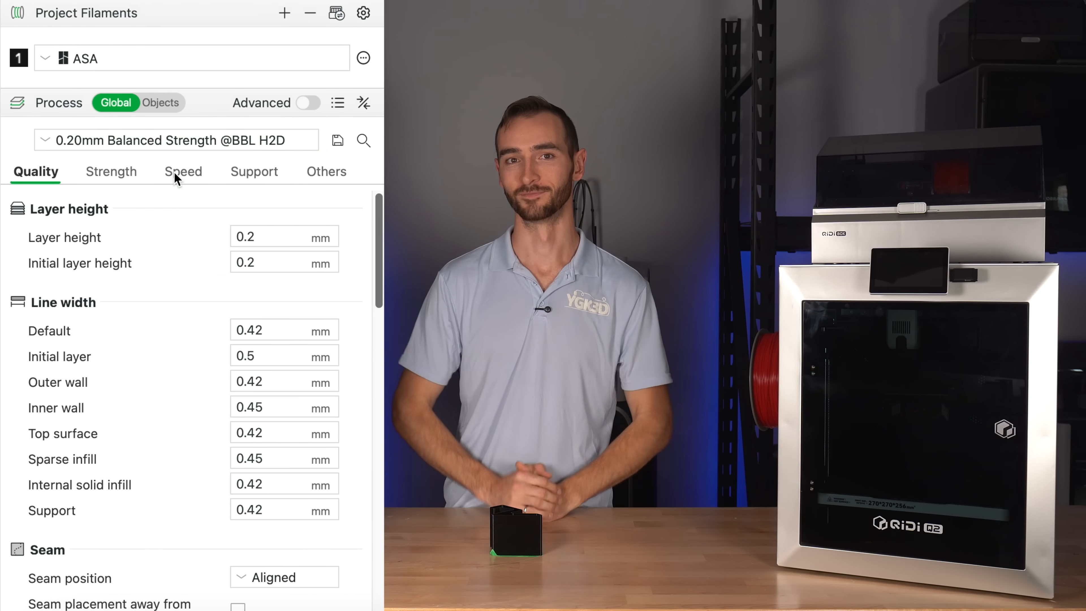
pyautogui.click(184, 171)
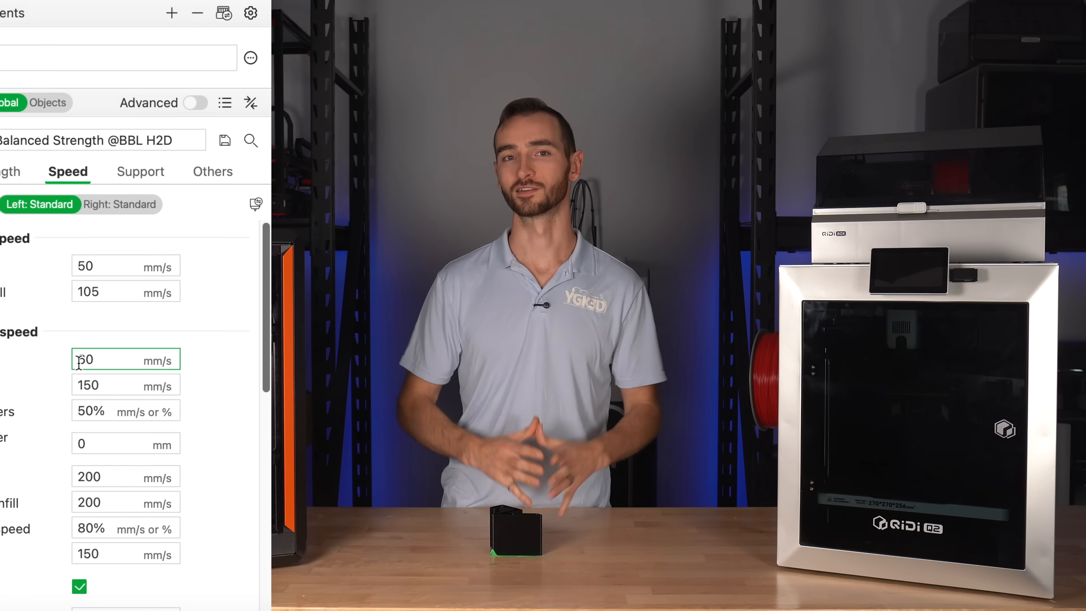